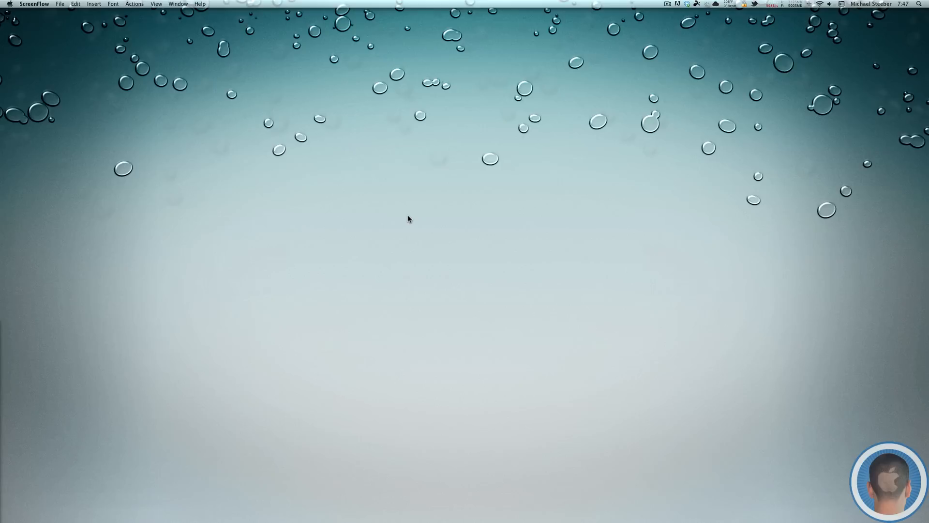
pyautogui.moveTo(265, 505)
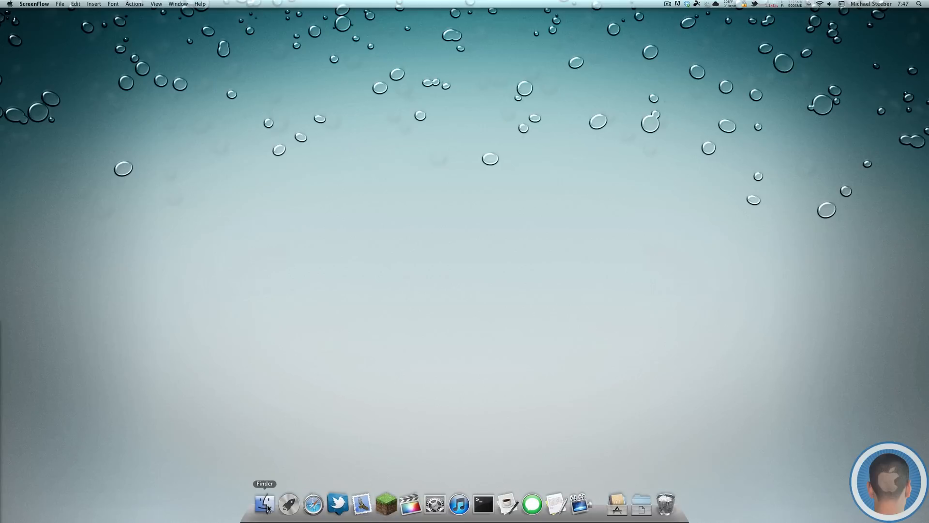
# - Try to trash QuickTime Player from Applications and dismiss the Mac OS X requirement warning
pyautogui.click(265, 504)
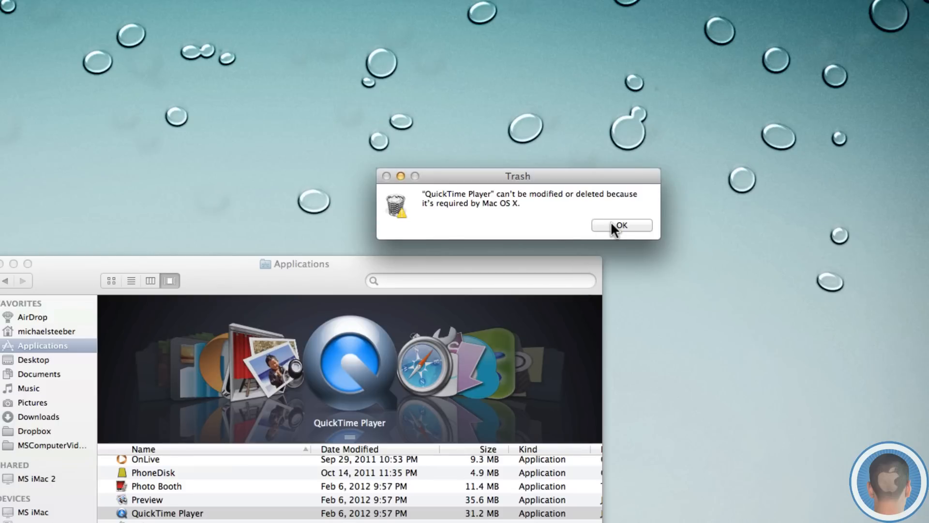
pyautogui.click(621, 225)
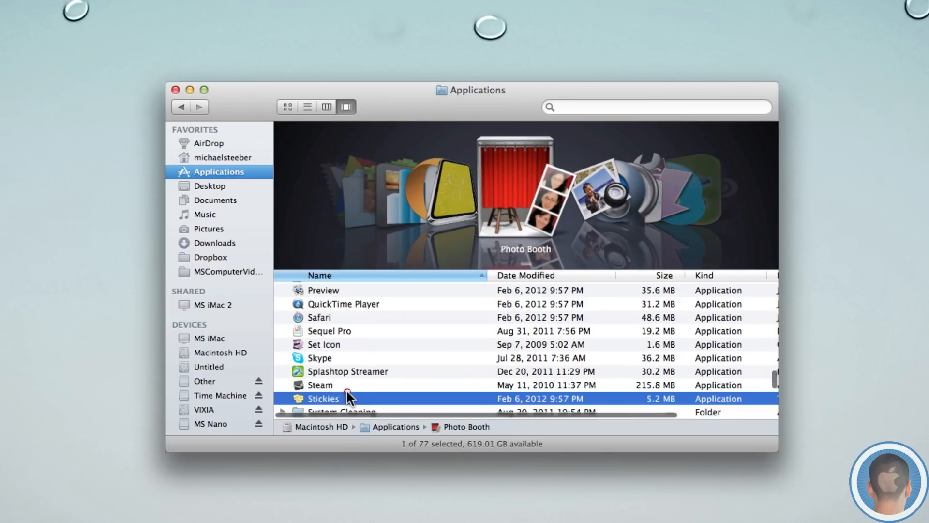
pyautogui.click(323, 398)
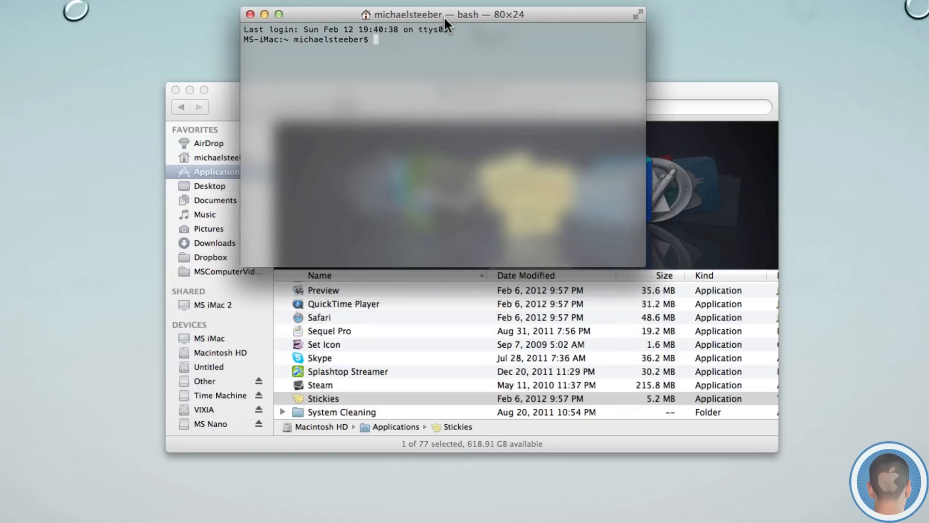
# - Change Terminal's directory to /Applications/
pyautogui.write('cd')
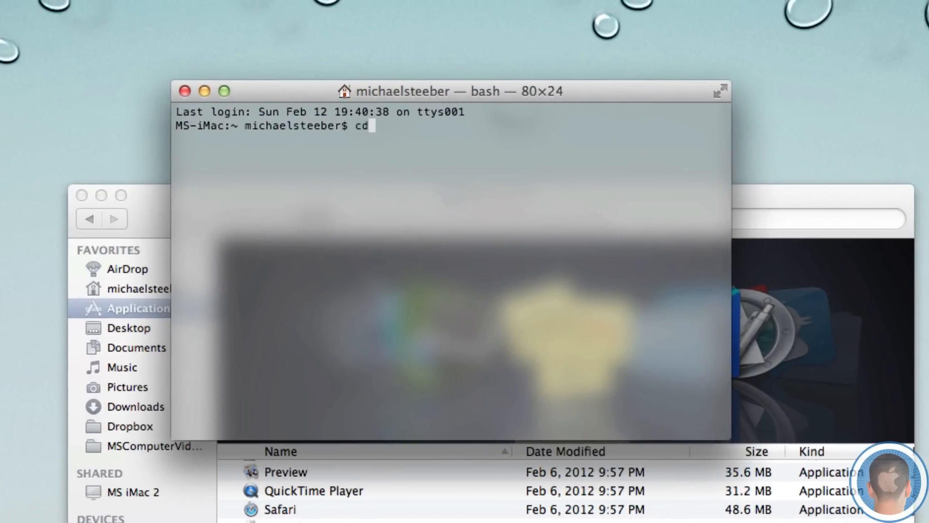
pyautogui.write('/Applications/')
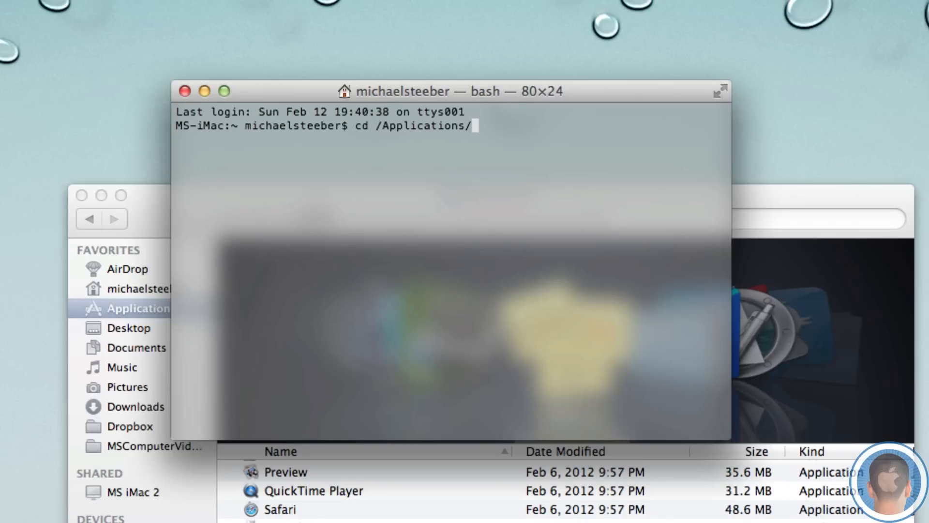
pyautogui.press('Return')
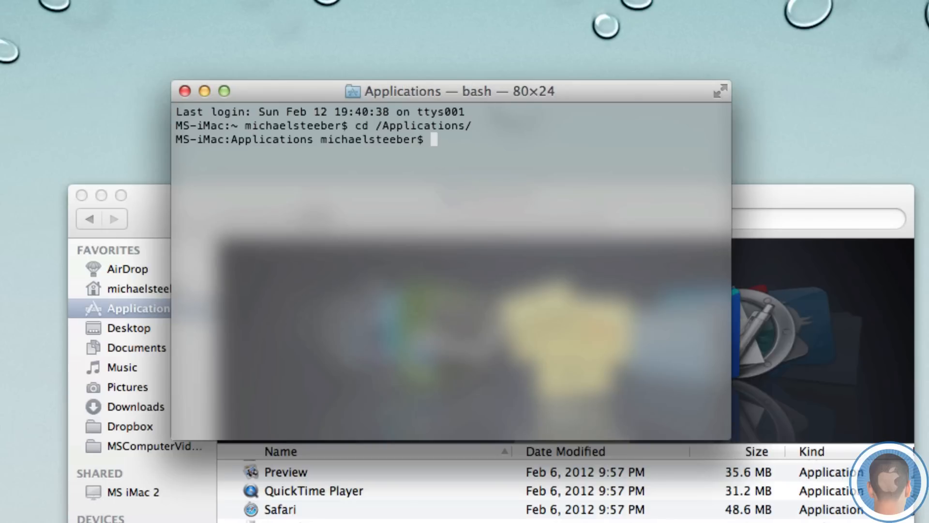
pyautogui.moveTo(526, 96)
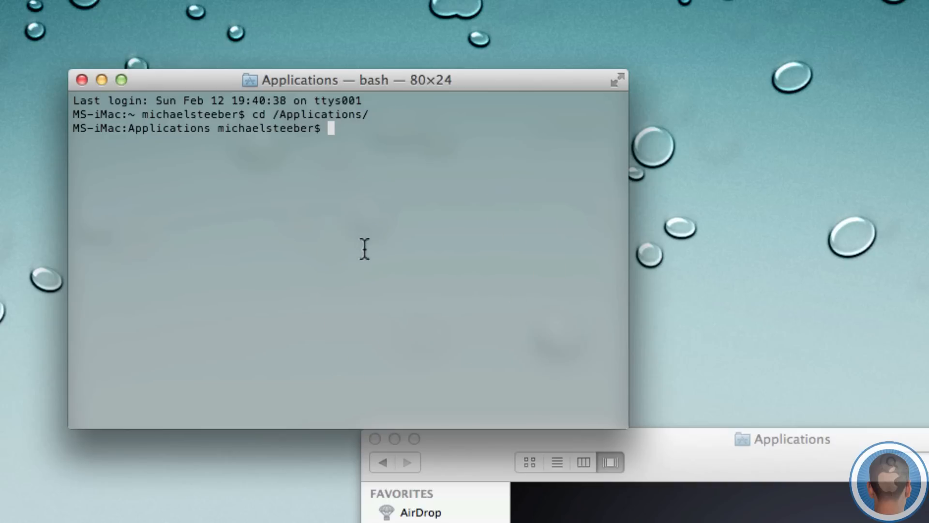
# - Run sudo rm -rf Stickies.app/ with the administrator password
pyautogui.write('sudo')
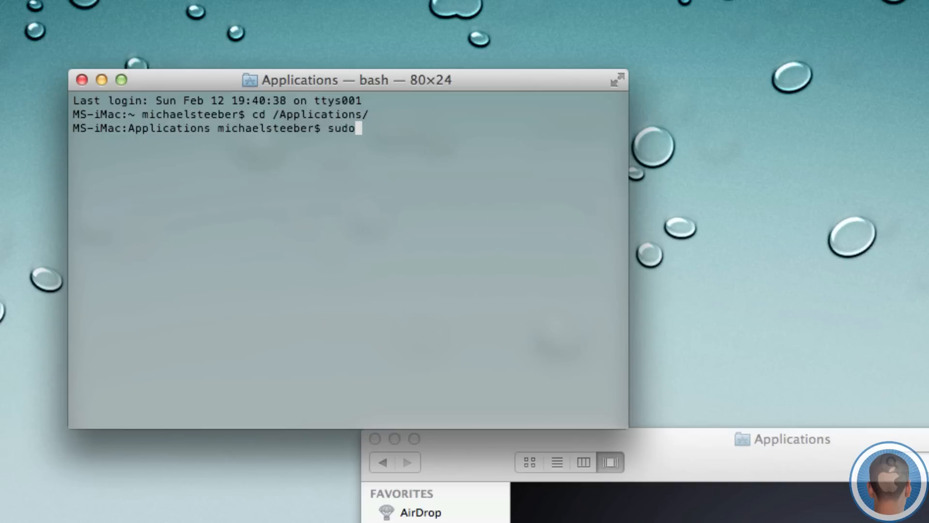
pyautogui.write('rm')
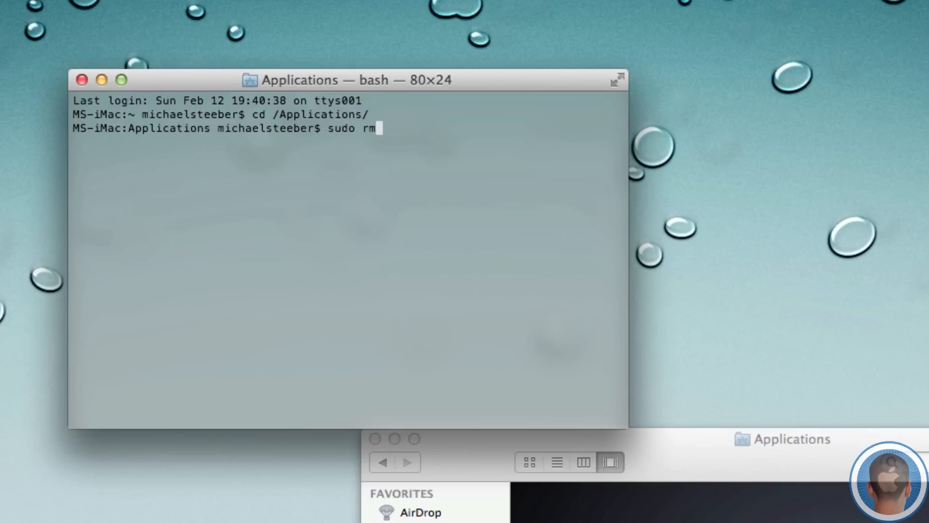
pyautogui.write('-rf')
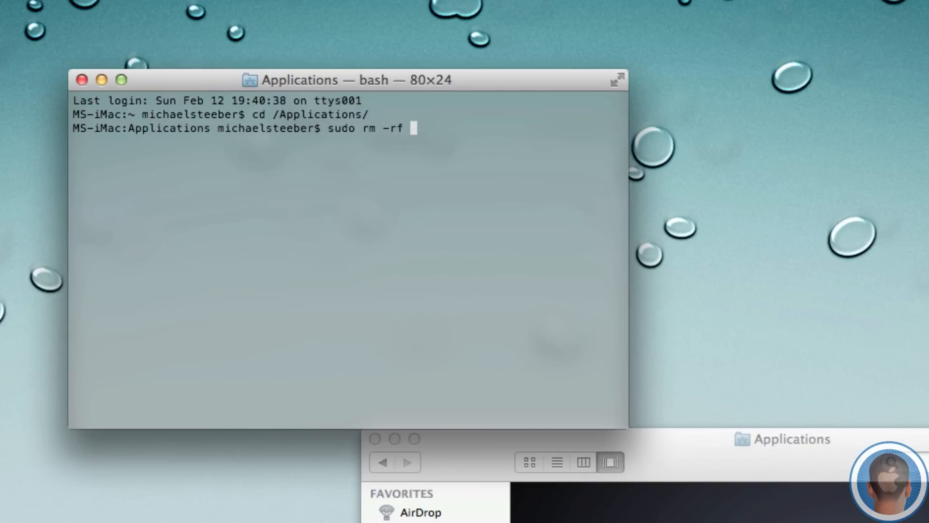
pyautogui.write('Stickies.app/')
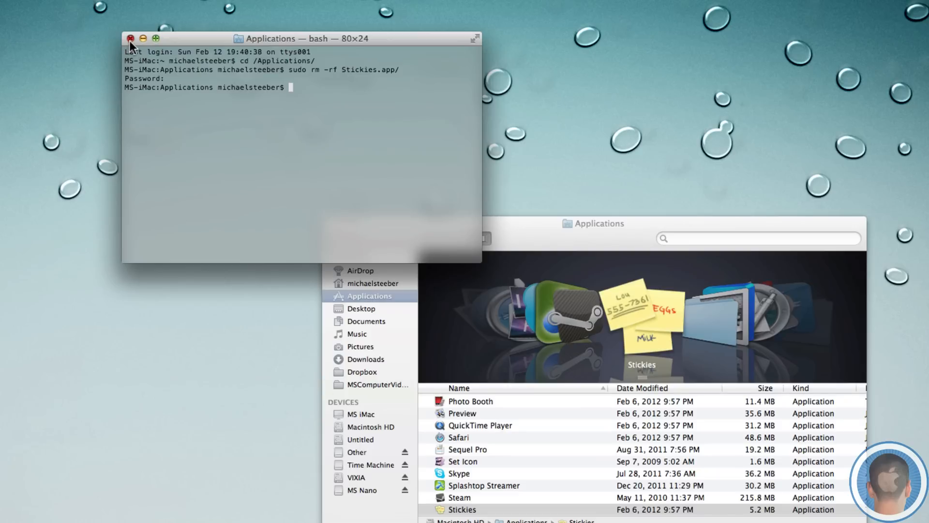
# - Close the Terminal window, leaving Finder's Applications folder showing
pyautogui.click(131, 39)
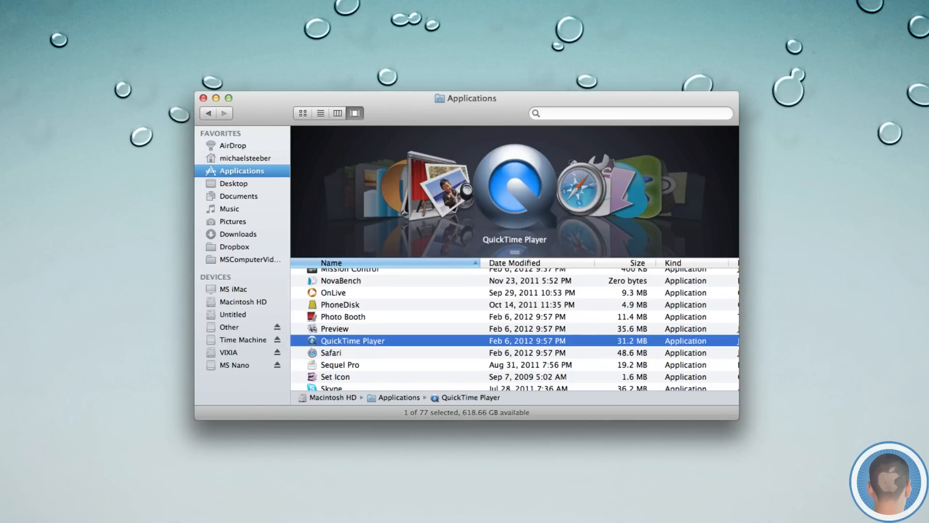
pyautogui.moveTo(340, 317)
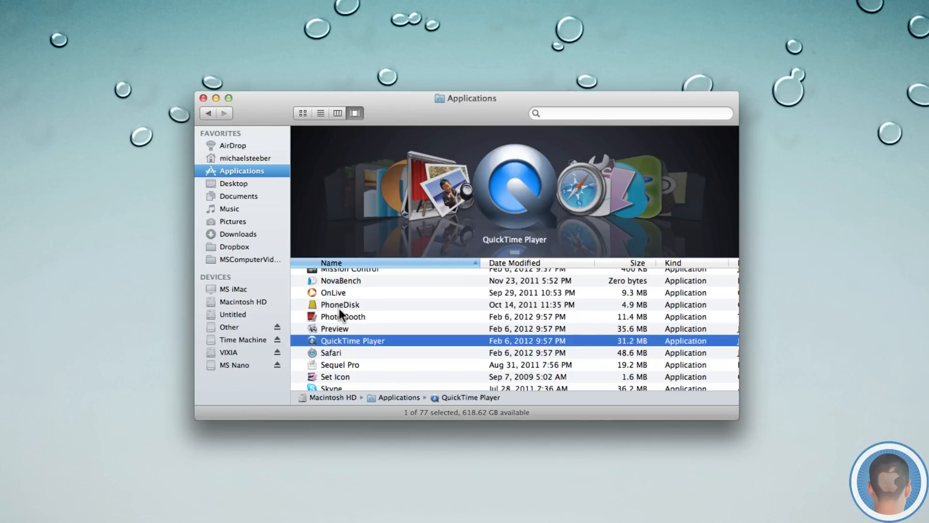
pyautogui.moveTo(332, 420)
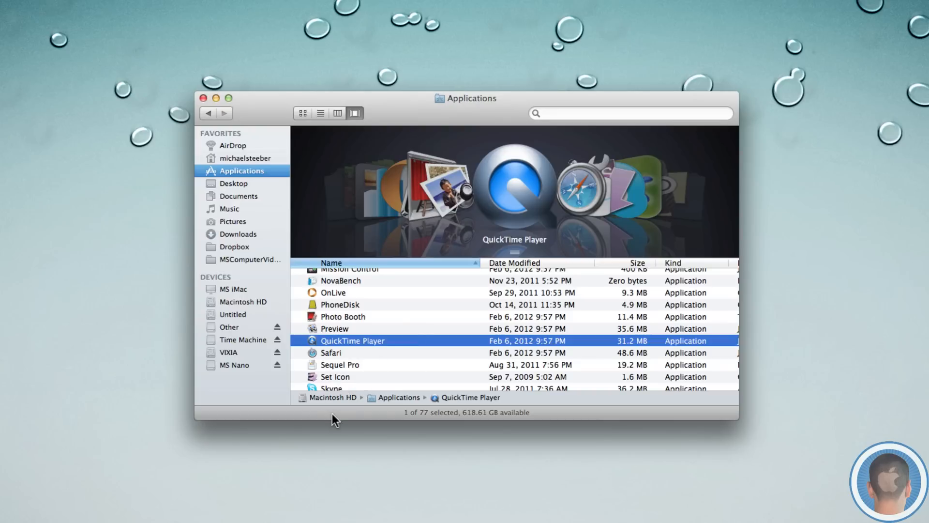
pyautogui.moveTo(378, 353)
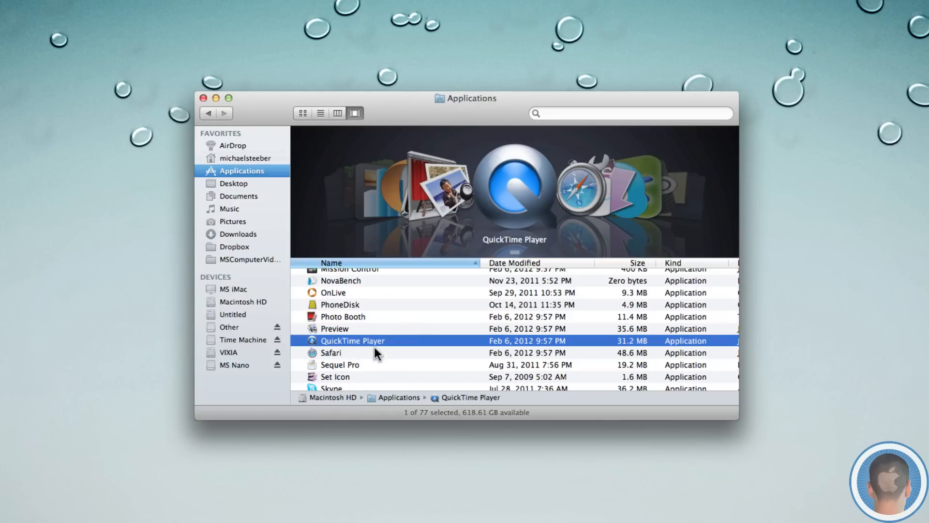
# - In QuickTime Player's Get Info, unlock permissions with the password and set everyone to Read & Write
pyautogui.rightClick(353, 340)
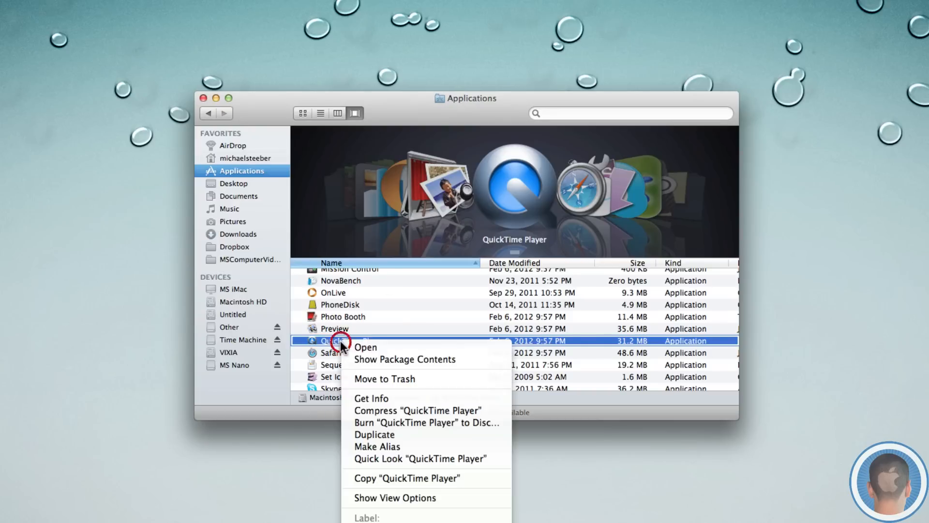
pyautogui.click(371, 398)
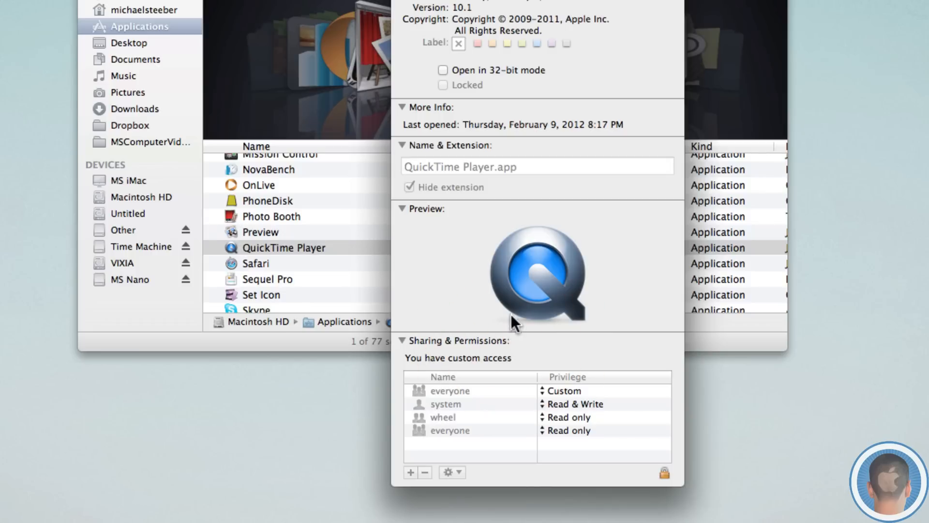
pyautogui.moveTo(513, 424)
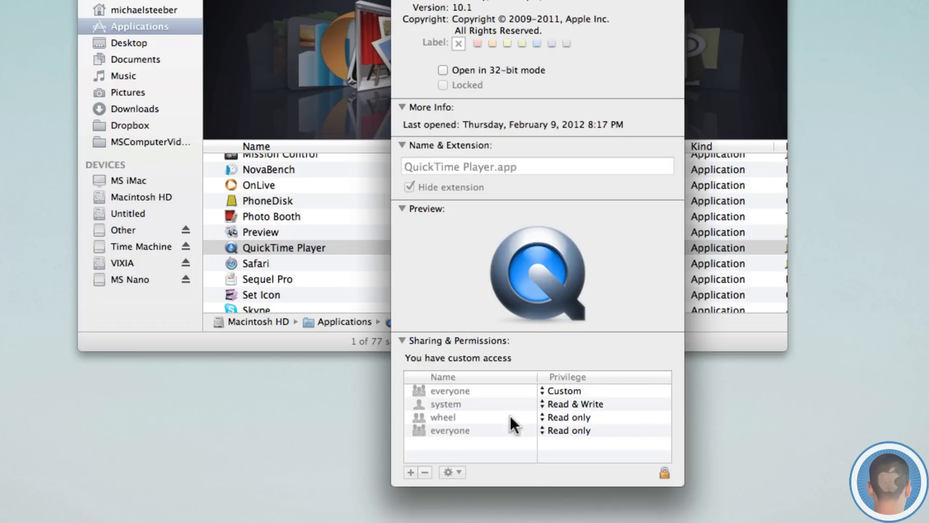
pyautogui.moveTo(513, 428)
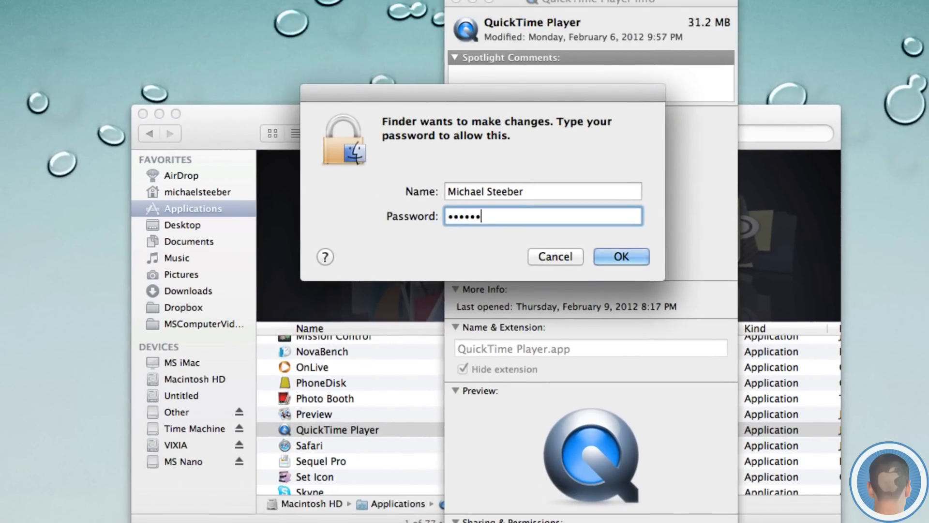
pyautogui.click(620, 256)
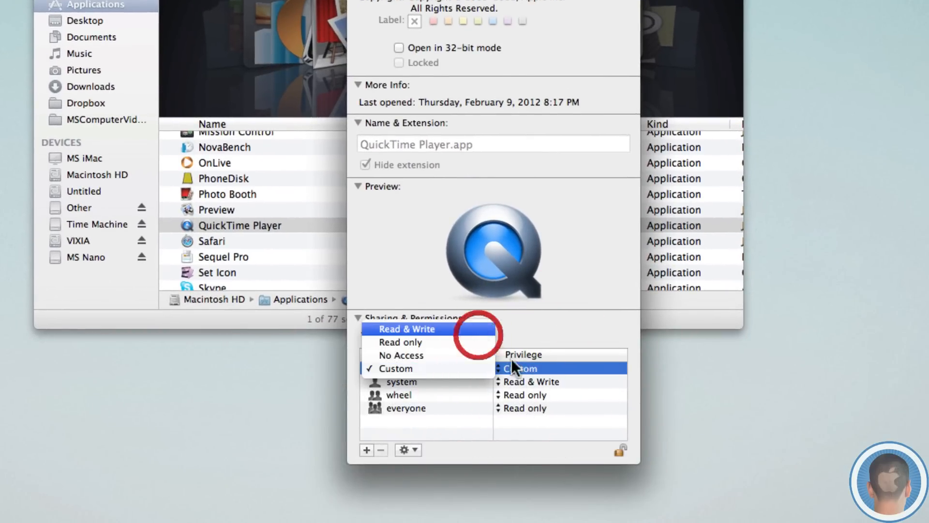
pyautogui.click(407, 328)
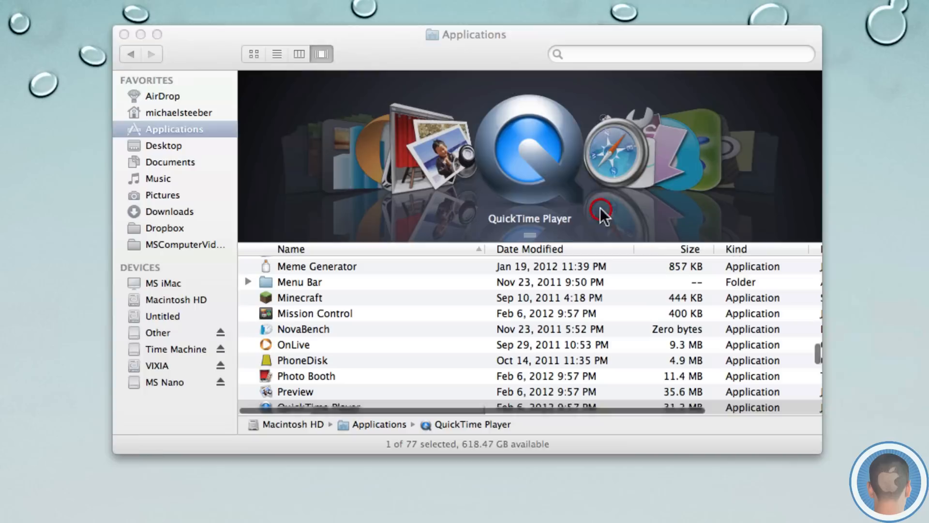
# - Move QuickTime Player to the Trash and close the Applications window
pyautogui.click(319, 407)
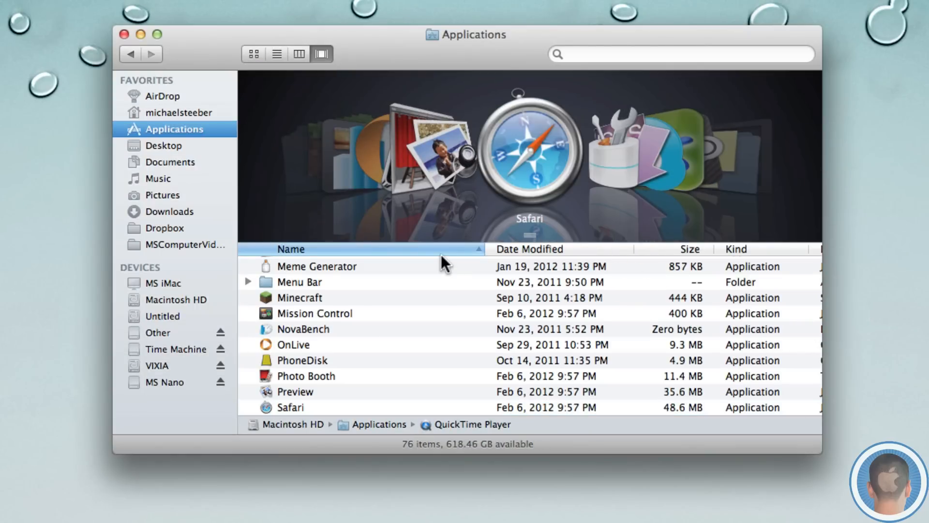
pyautogui.moveTo(372, 325)
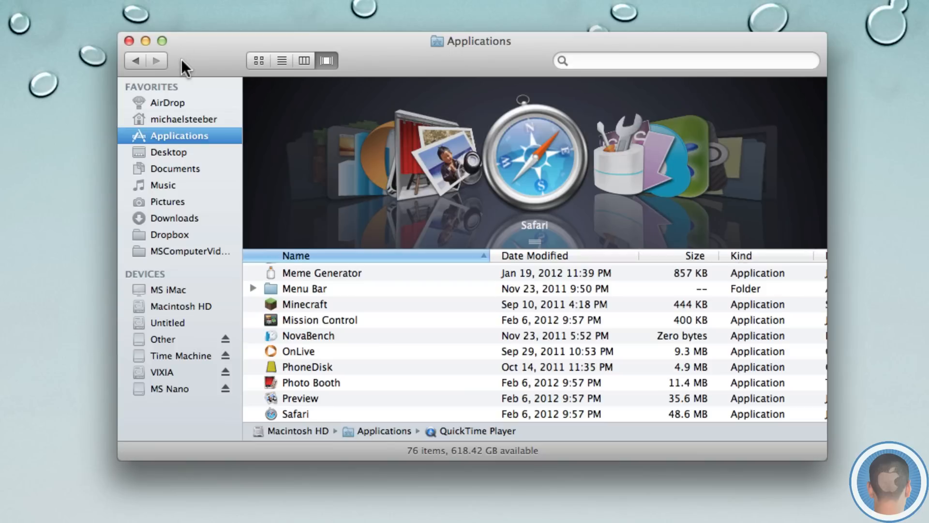
pyautogui.moveTo(186, 487)
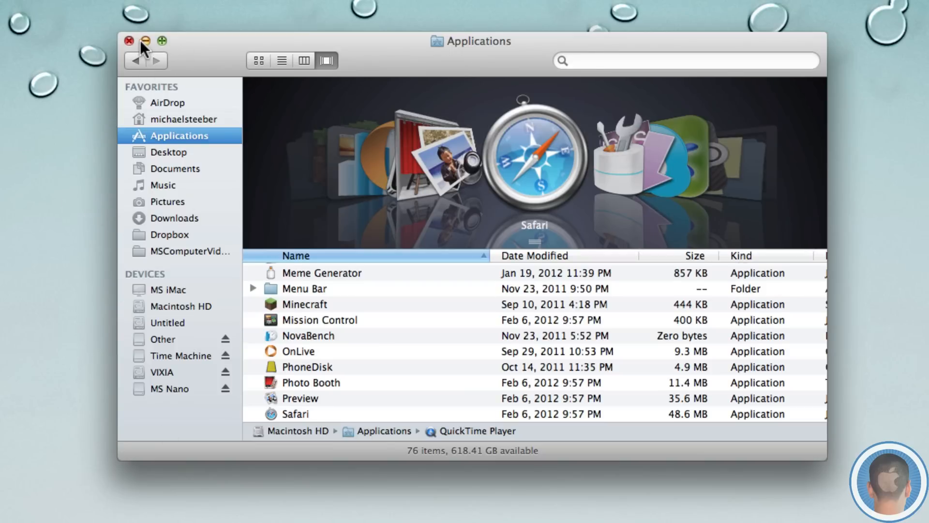
pyautogui.click(128, 41)
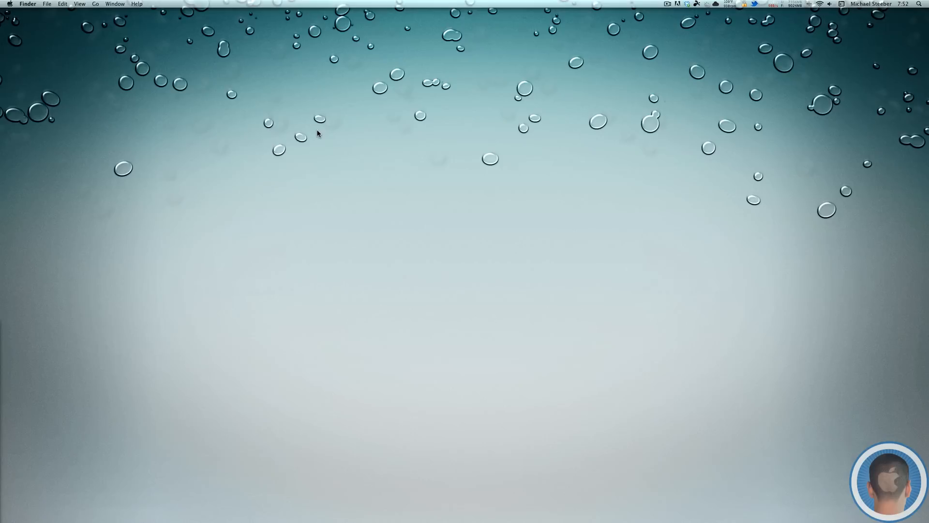